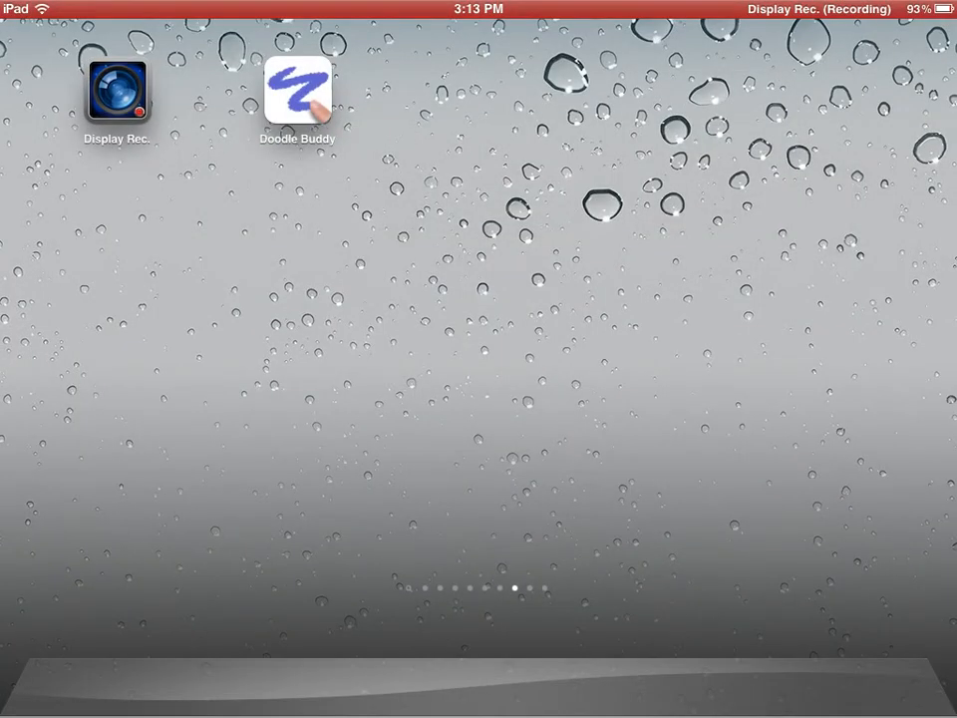
Step: Launch Doodle Buddy from the home screen to get a blank canvas
left_click(297, 90)
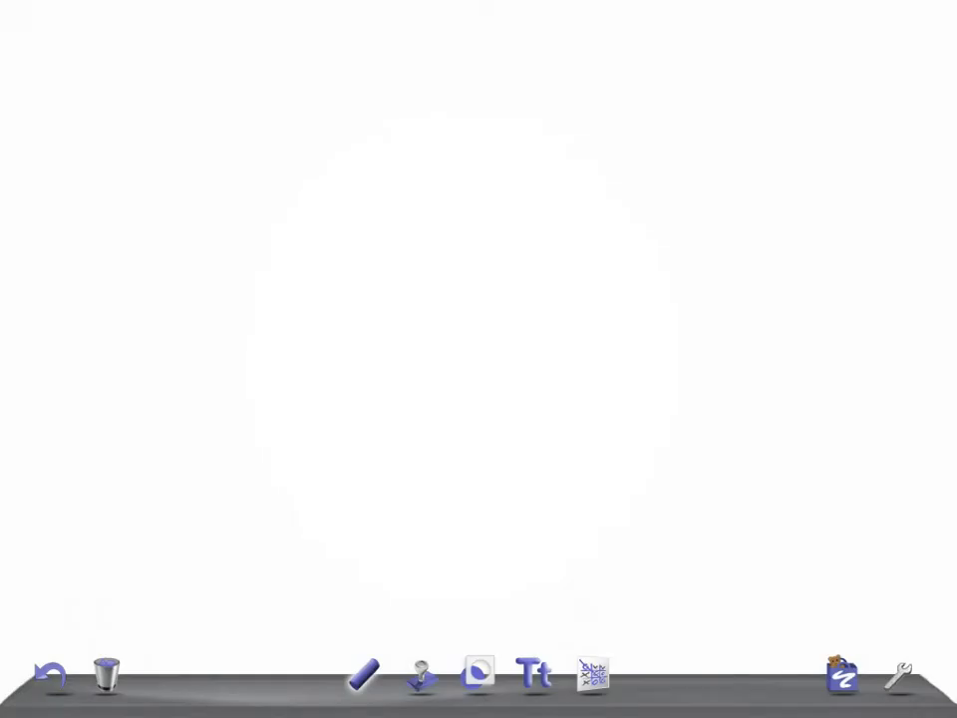
Step: Choose a dark purple brush and handwrite 'Hello' with 'Q. O' started below it
left_click(360, 676)
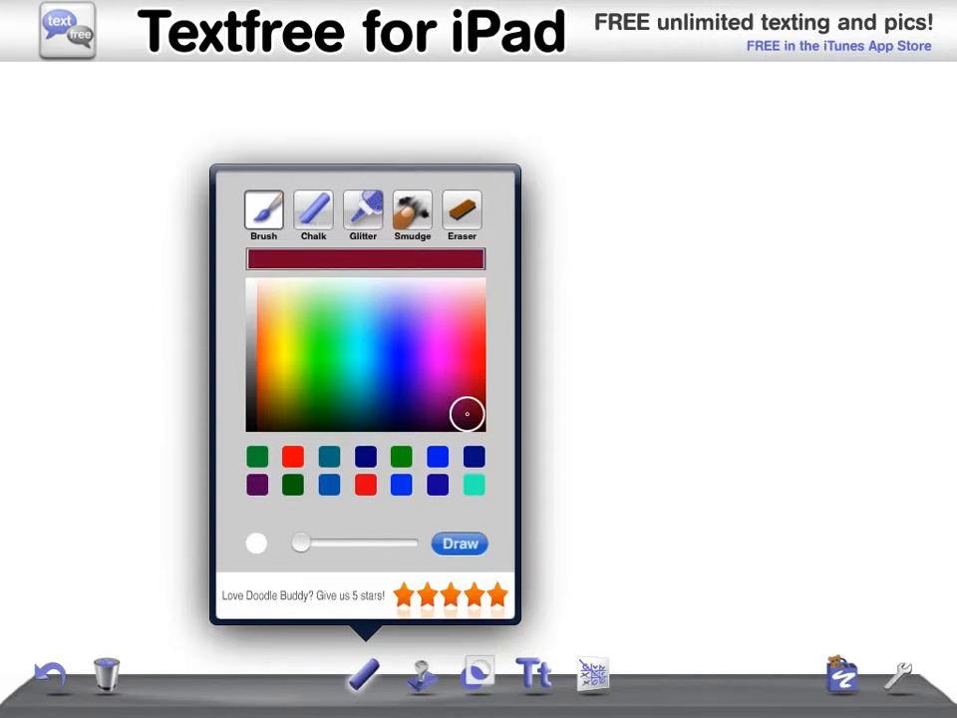
left_click(458, 542)
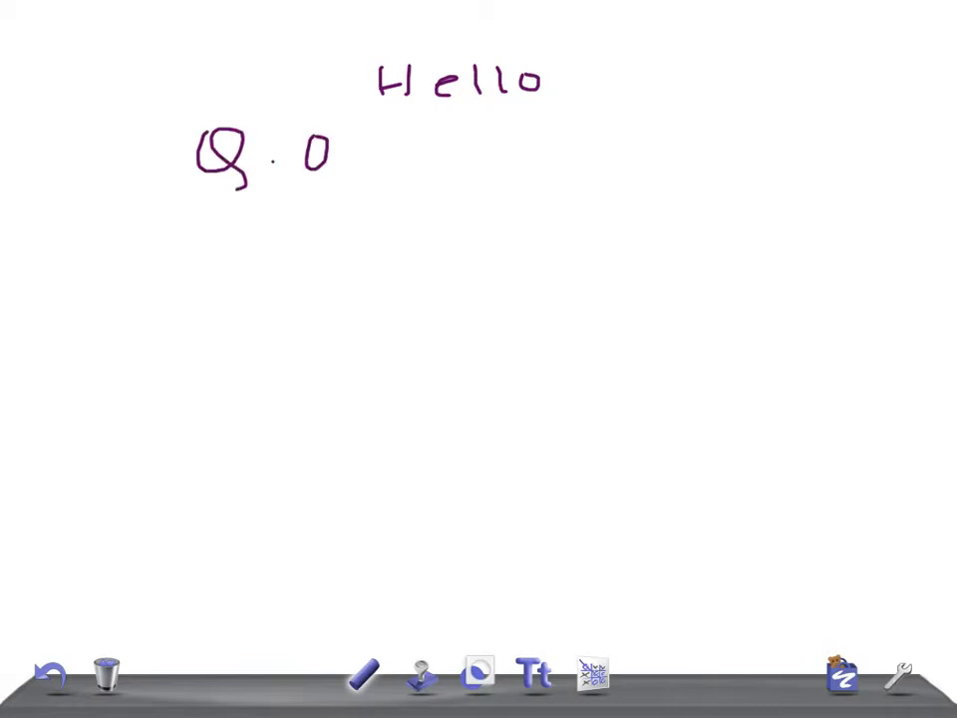
Step: Complete 'Q. OBGYN', then write 'Unsafe' with a circled letter beside it
left_click_drag(339, 160, 509, 159)
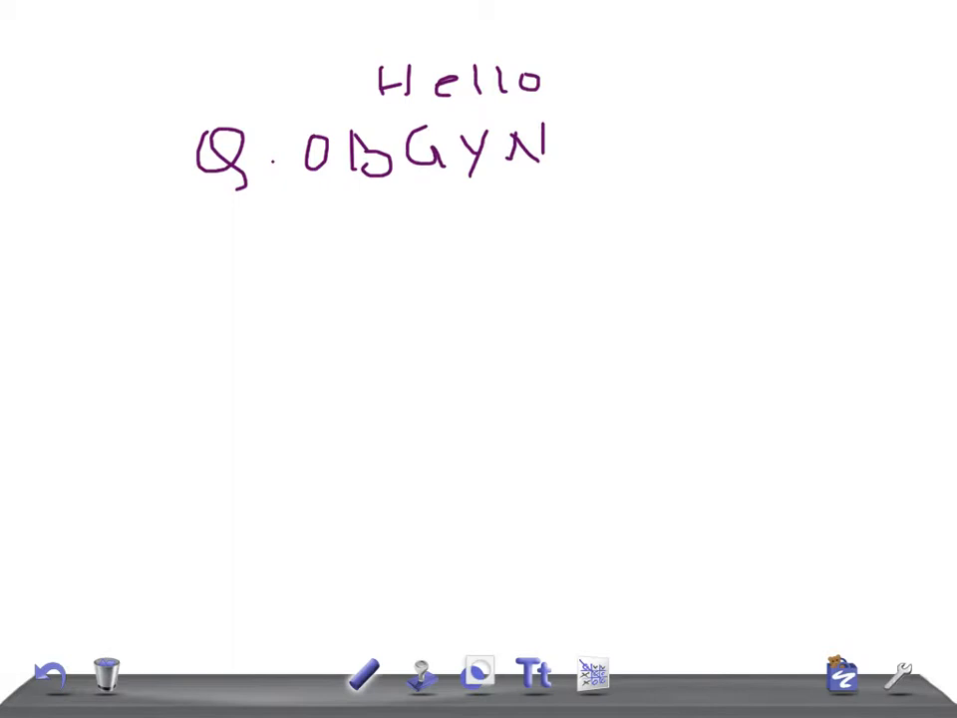
left_click_drag(150, 263, 223, 240)
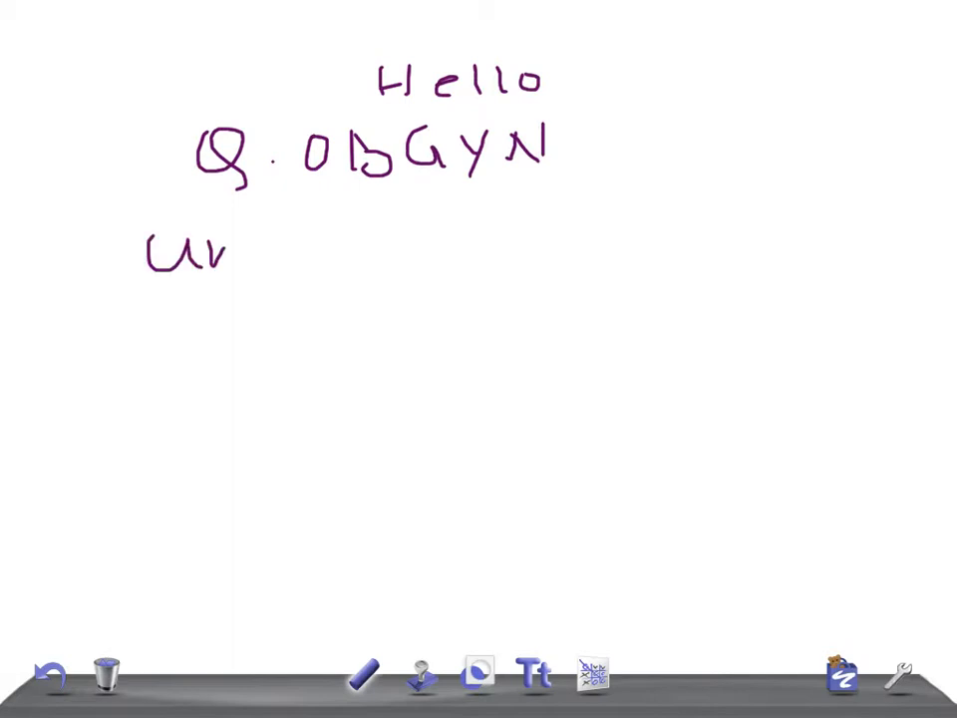
left_click_drag(239, 249, 349, 255)
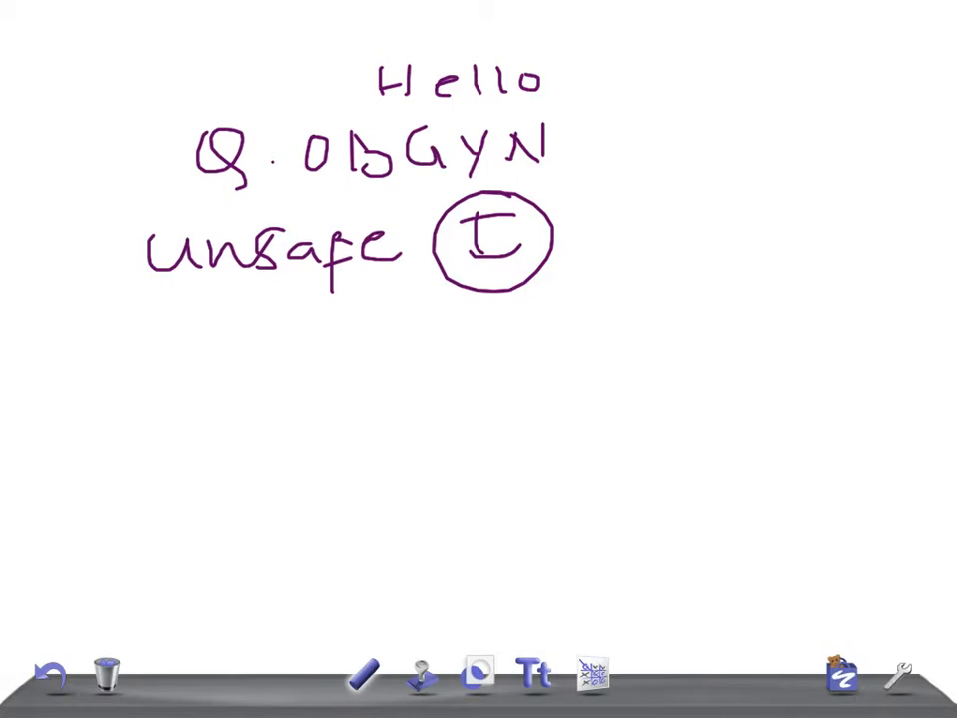
Step: Draw a short arrow line on the left beneath 'Unsafe'
left_click_drag(96, 335, 140, 329)
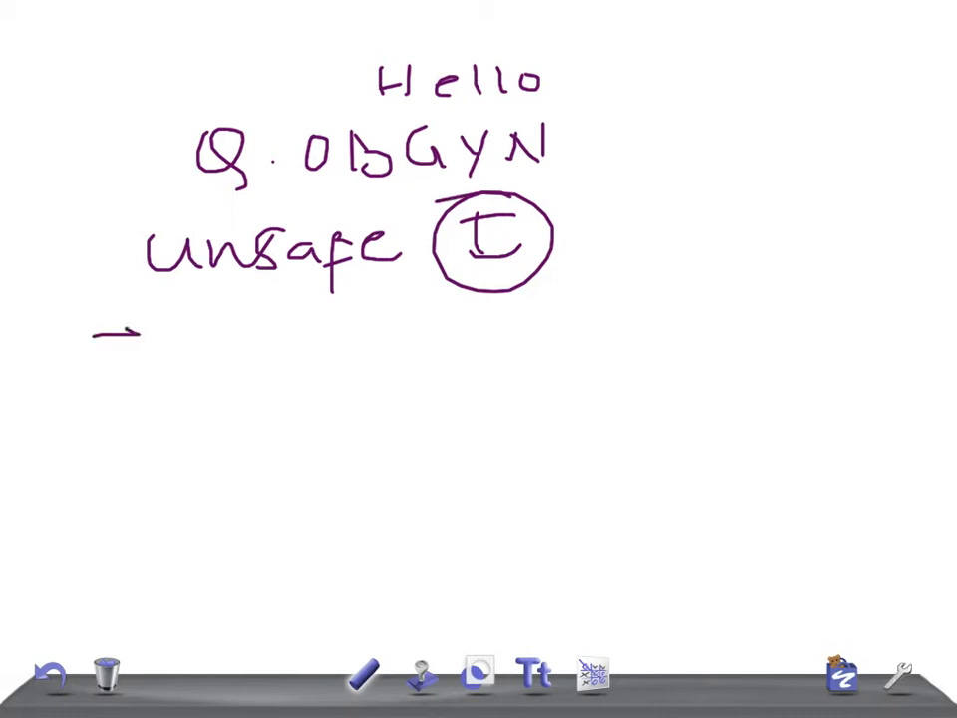
Step: Write arrowed list items Rub, Meas, Mumps and YF in a column below Unsafe
left_click_drag(120, 335, 144, 339)
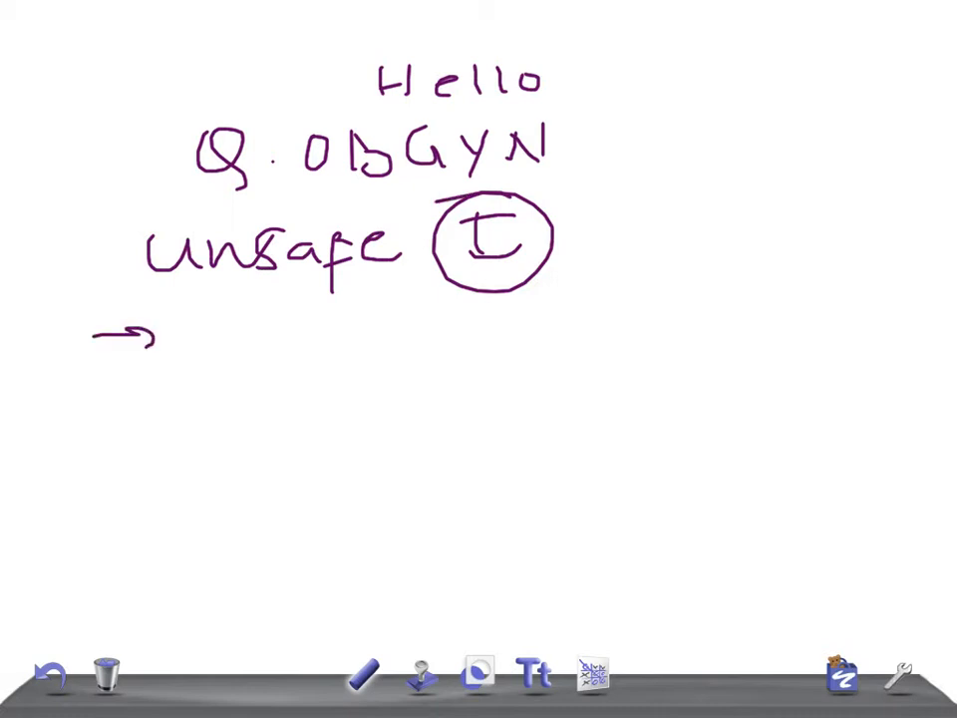
left_click_drag(199, 349, 308, 349)
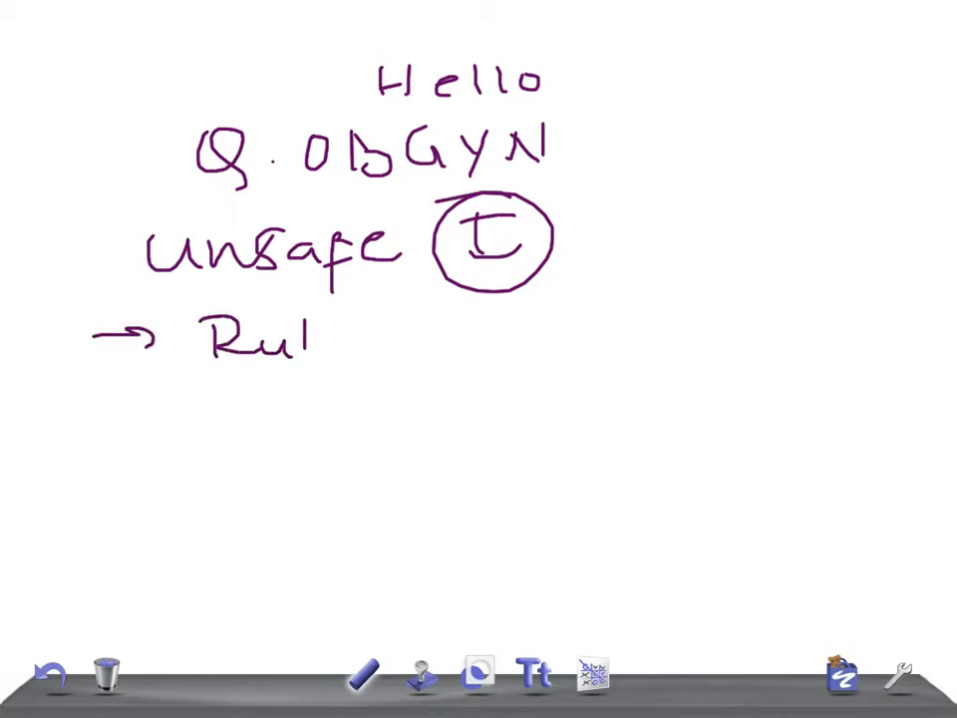
left_click_drag(80, 412, 144, 413)
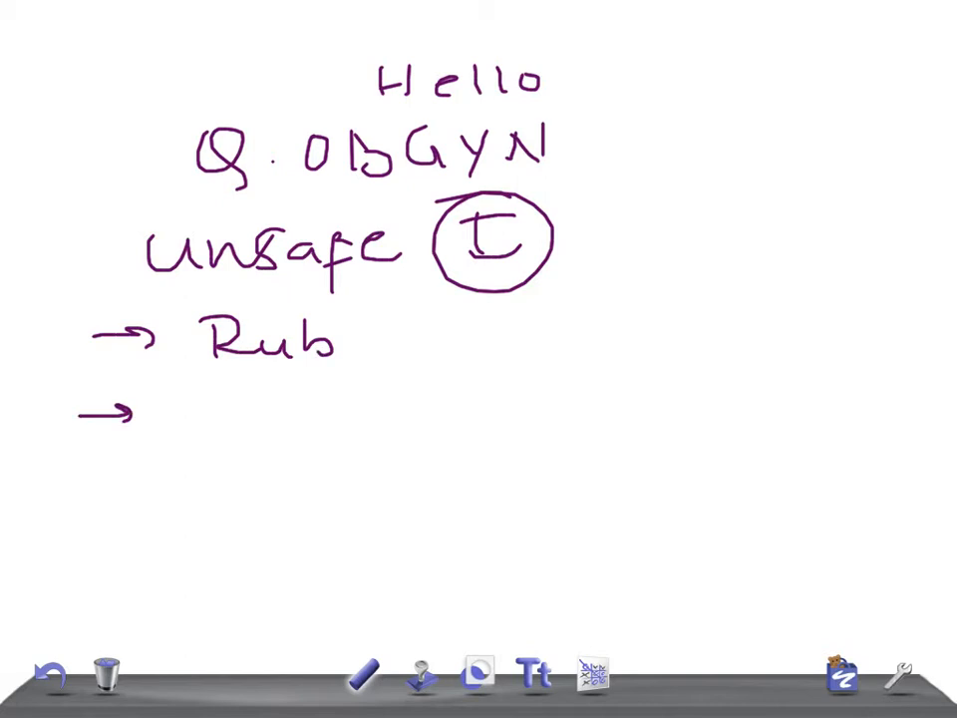
left_click_drag(200, 412, 243, 412)
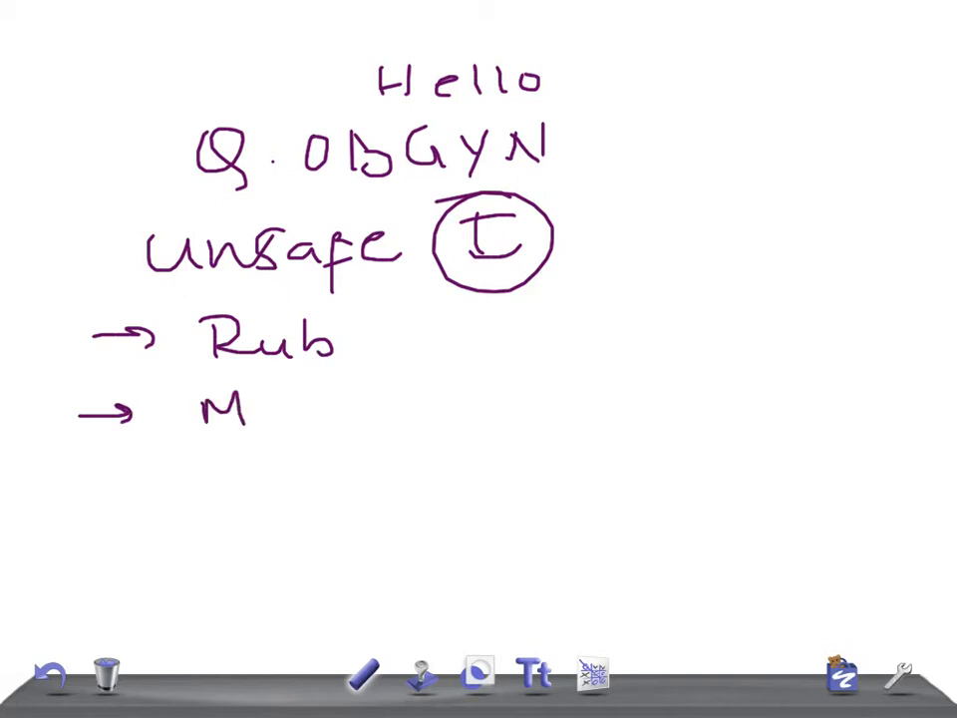
left_click_drag(255, 403, 319, 408)
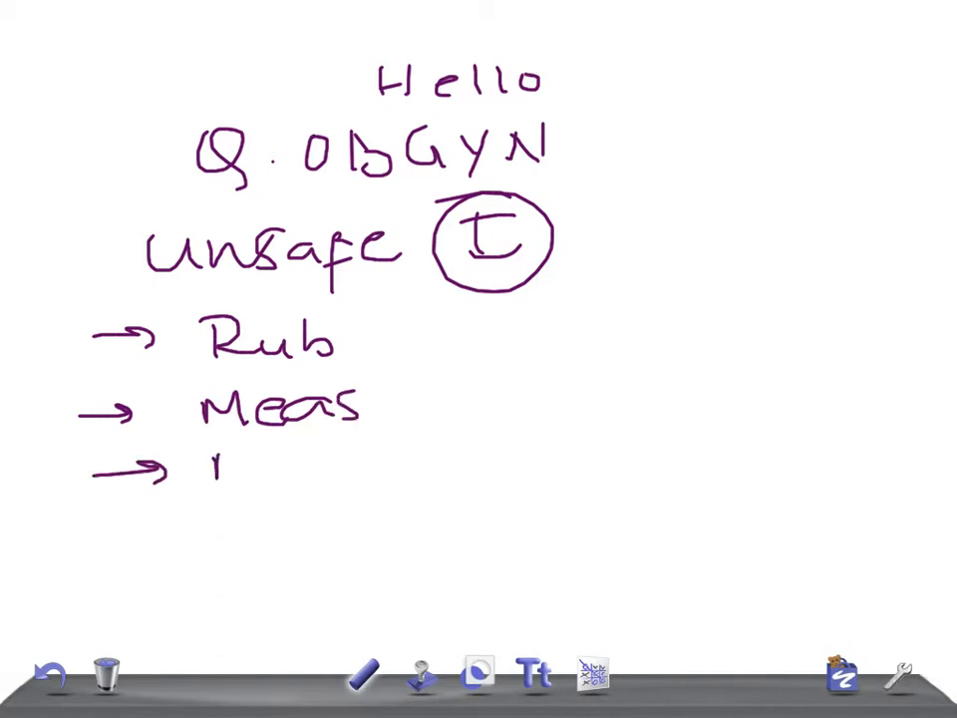
left_click_drag(200, 468, 408, 469)
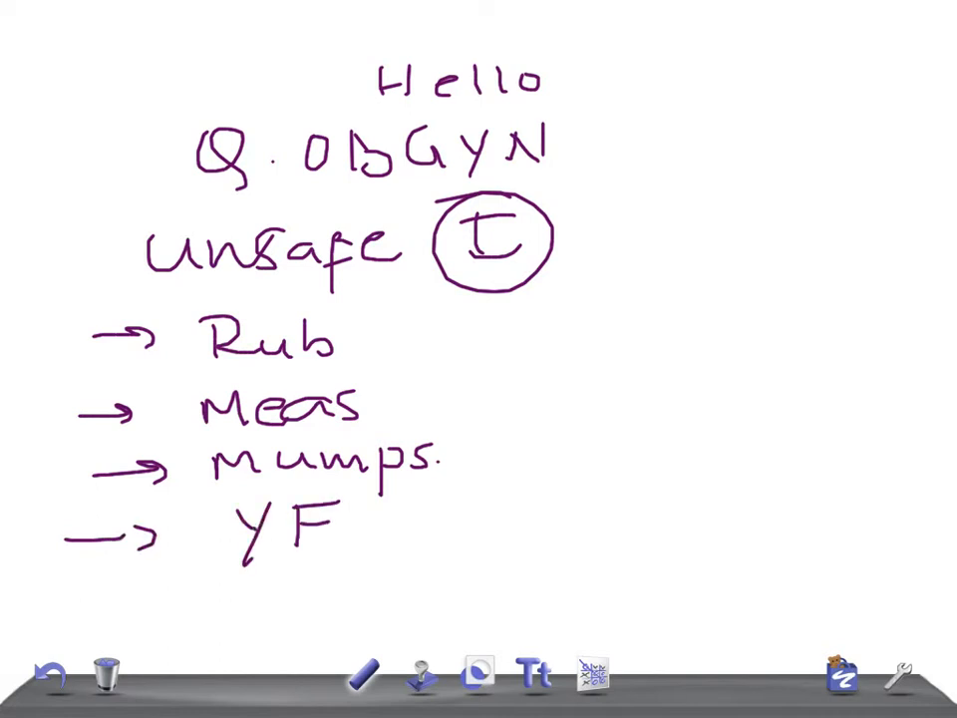
Step: Add a fifth arrow with Varicella, then an arrow to the right of Rub
left_click_drag(96, 598, 229, 594)
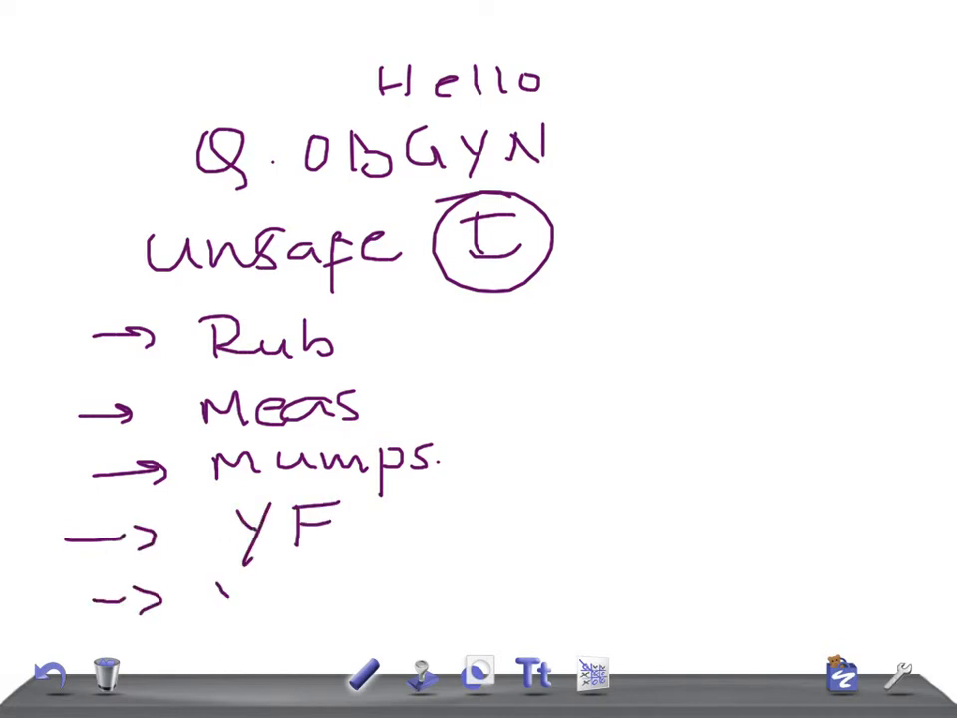
left_click_drag(204, 598, 309, 598)
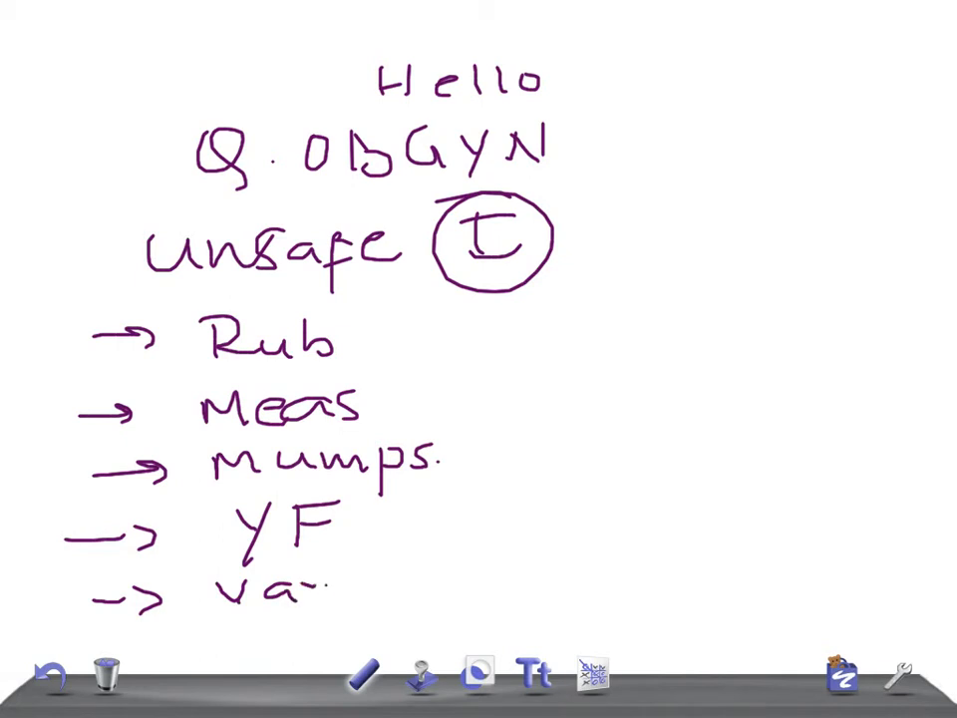
left_click_drag(309, 588, 455, 588)
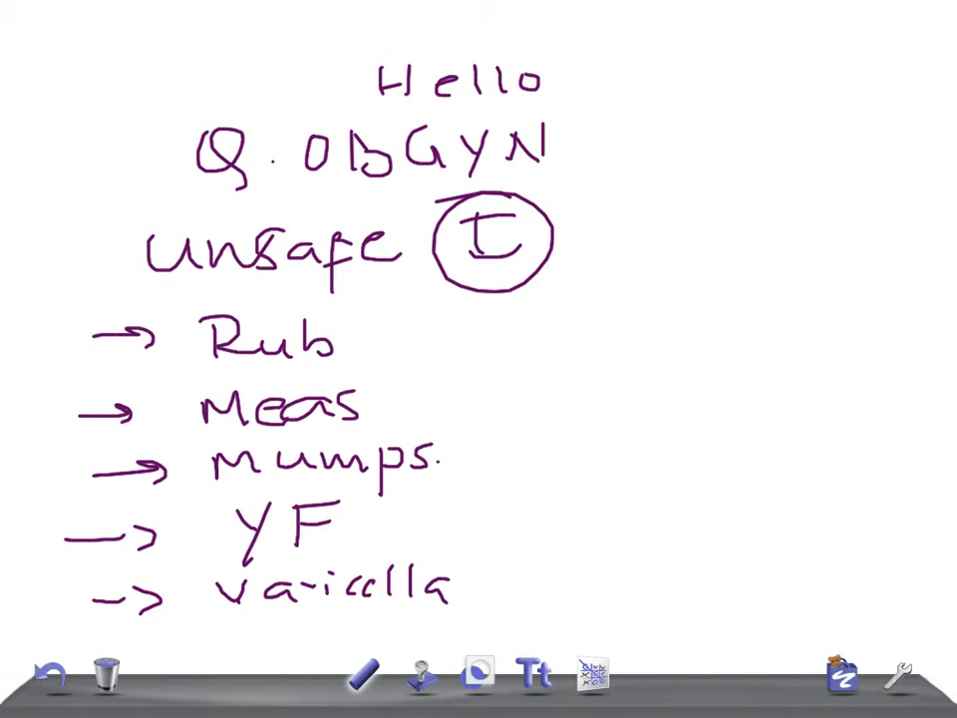
left_click_drag(528, 339, 602, 339)
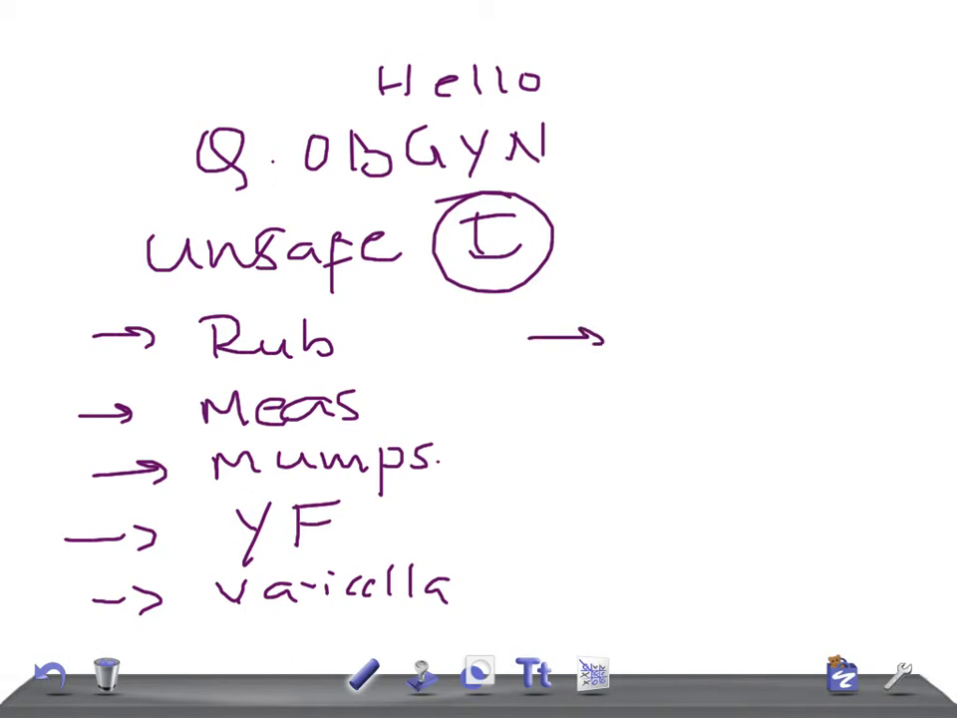